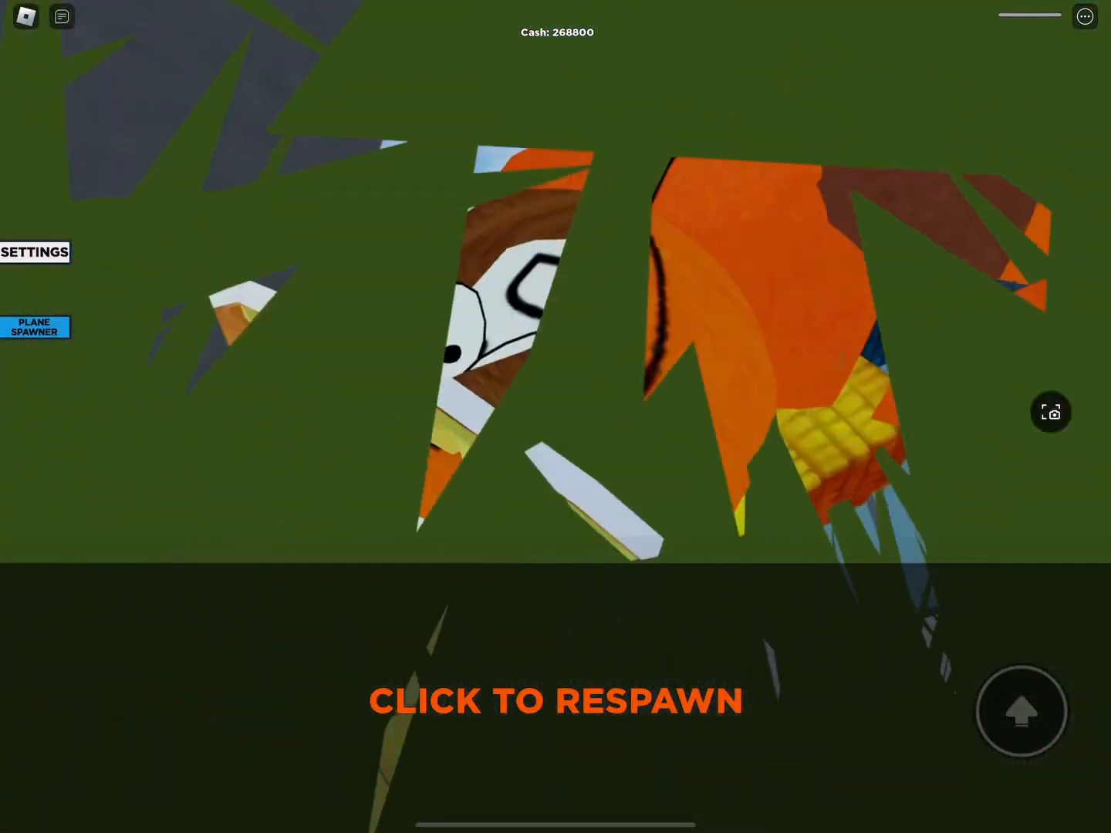
Respawn into the battlegrounds park and strike the nearby opponent with a fiery Quick Slice
left_click(555, 701)
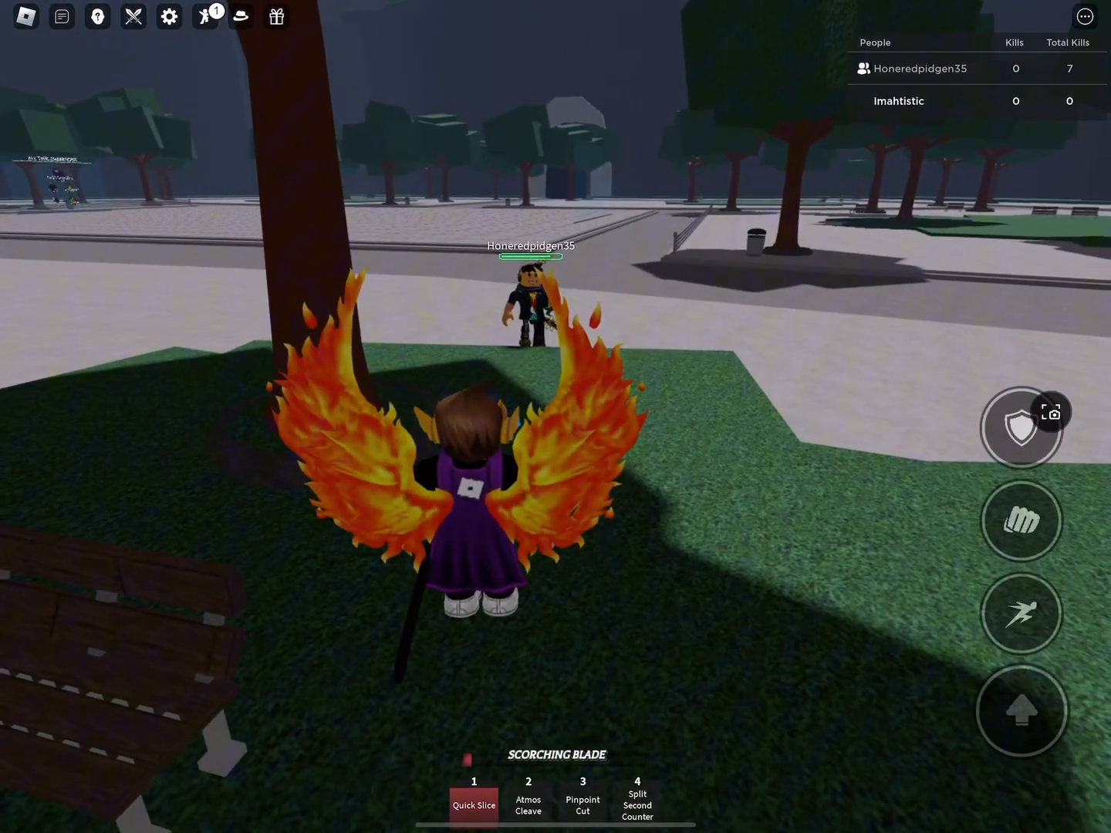
left_click(474, 798)
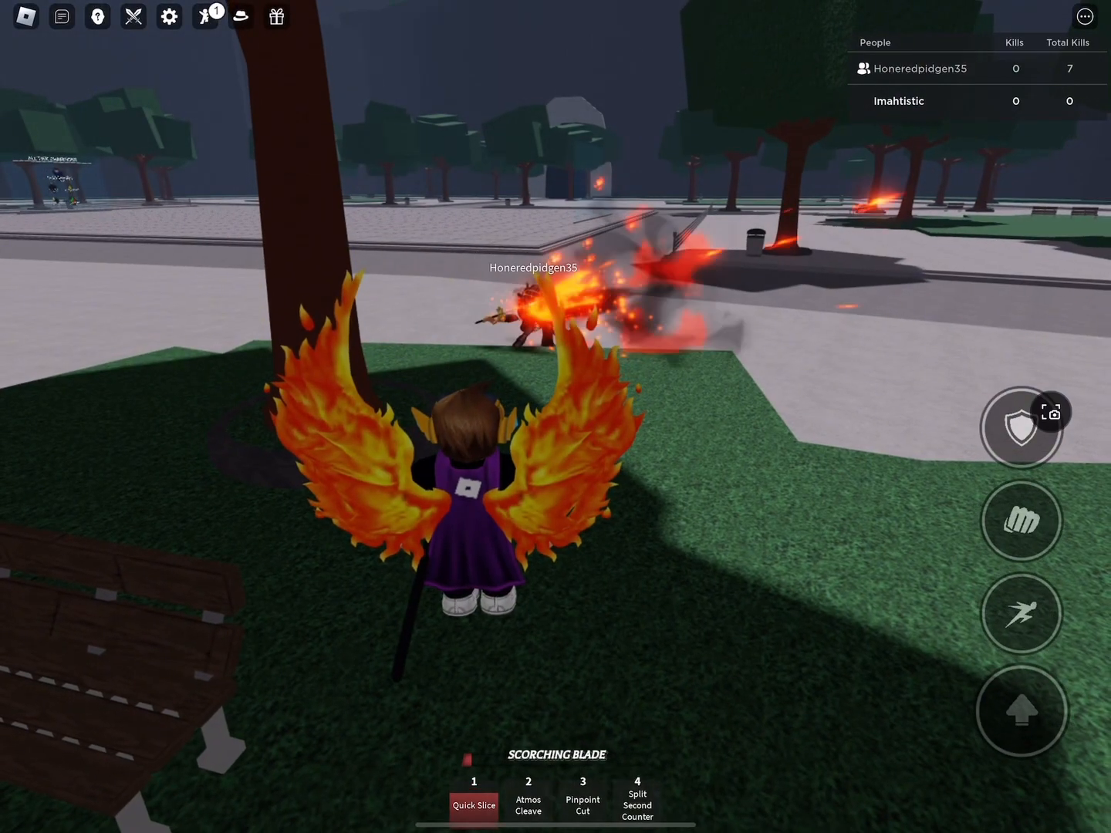